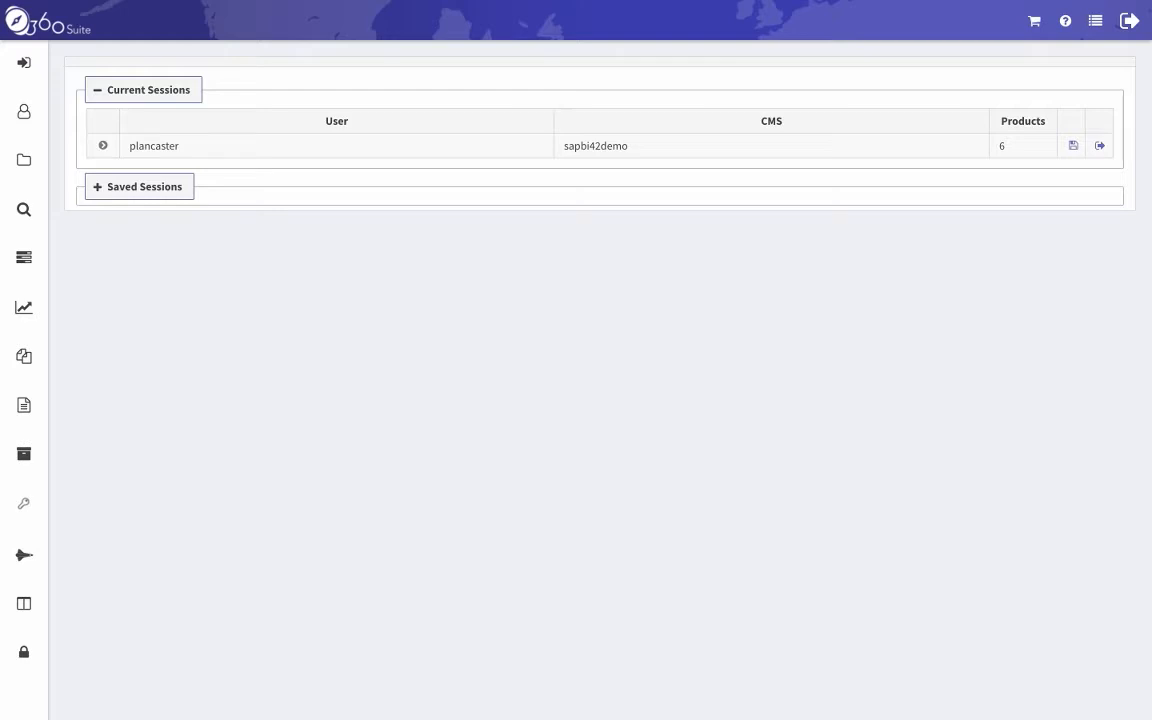
Show the task types menu from the left sidebar, with Bind Comparison Tasks listed
click(24, 256)
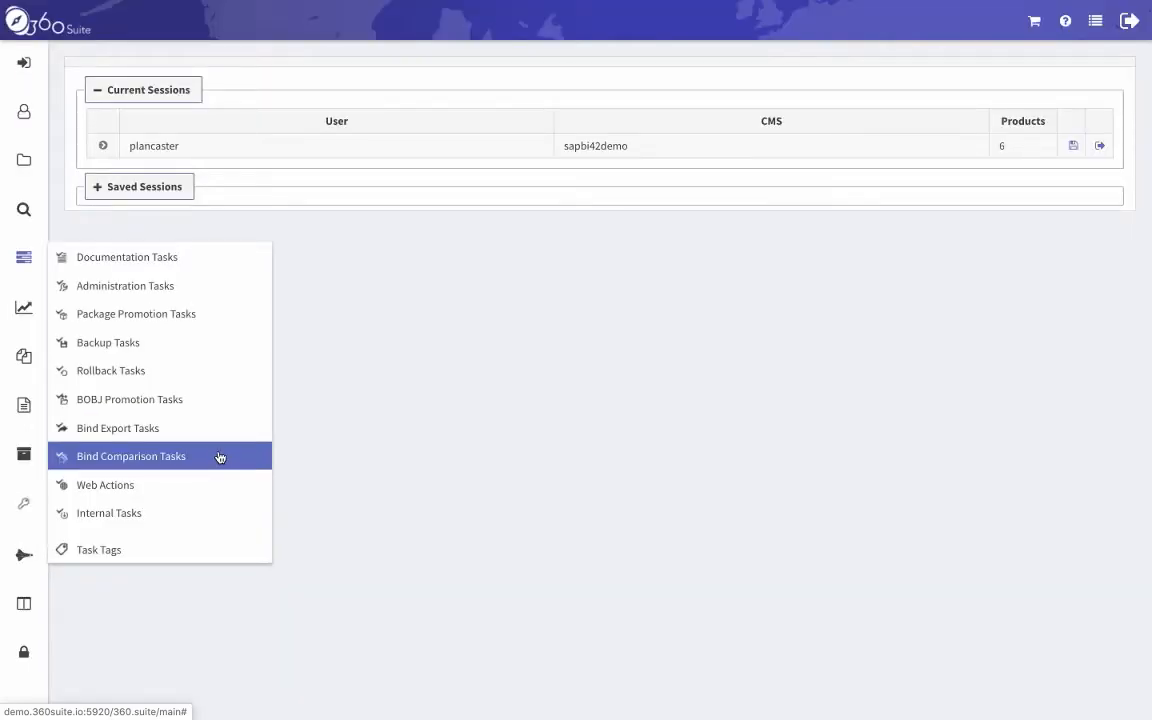
List the 30 finished Bind Comparison tasks with status, duration and project
click(130, 456)
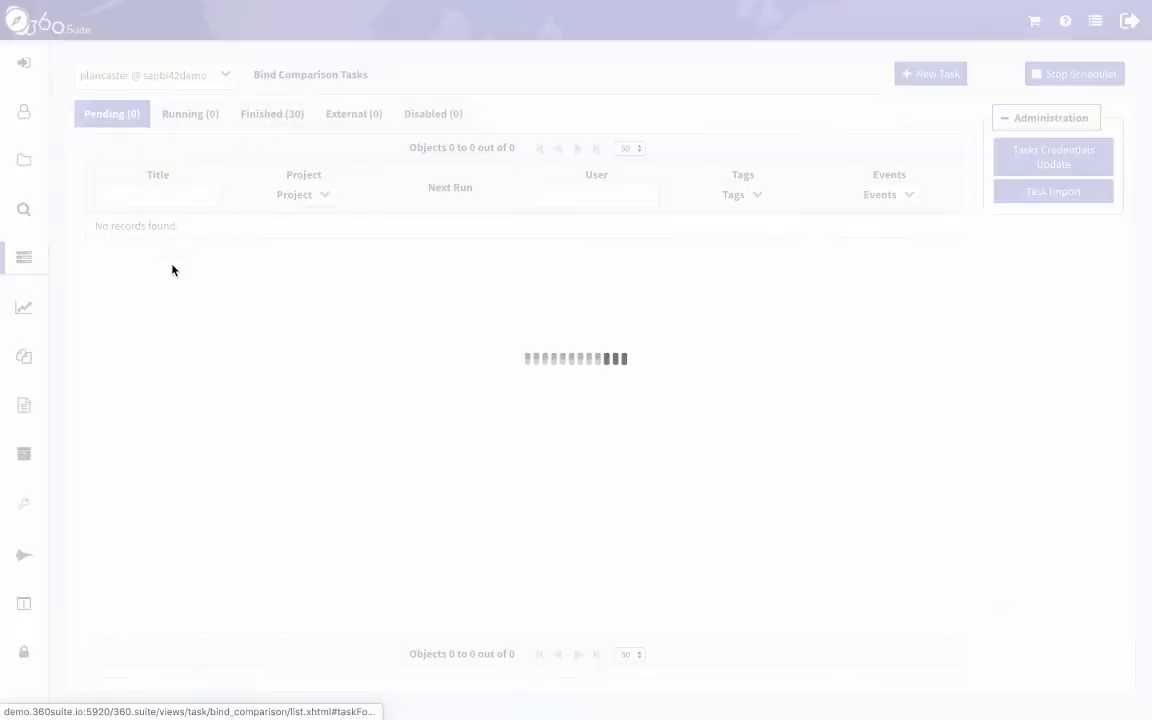
click(272, 112)
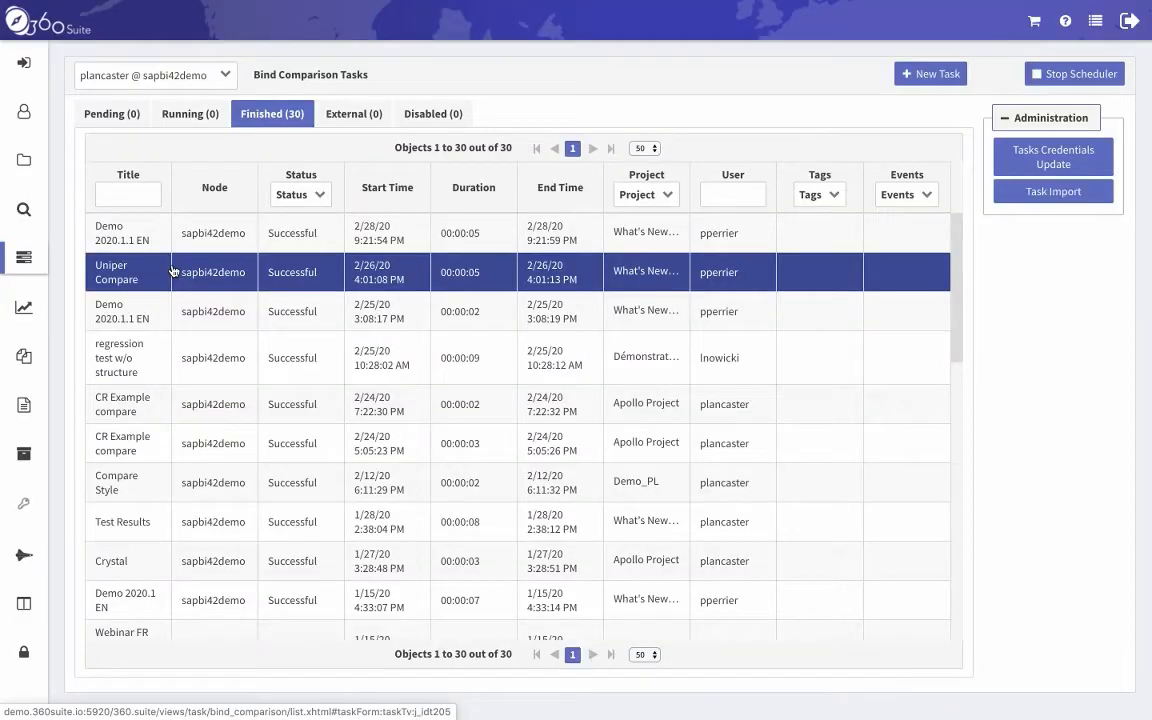
right_click(120, 312)
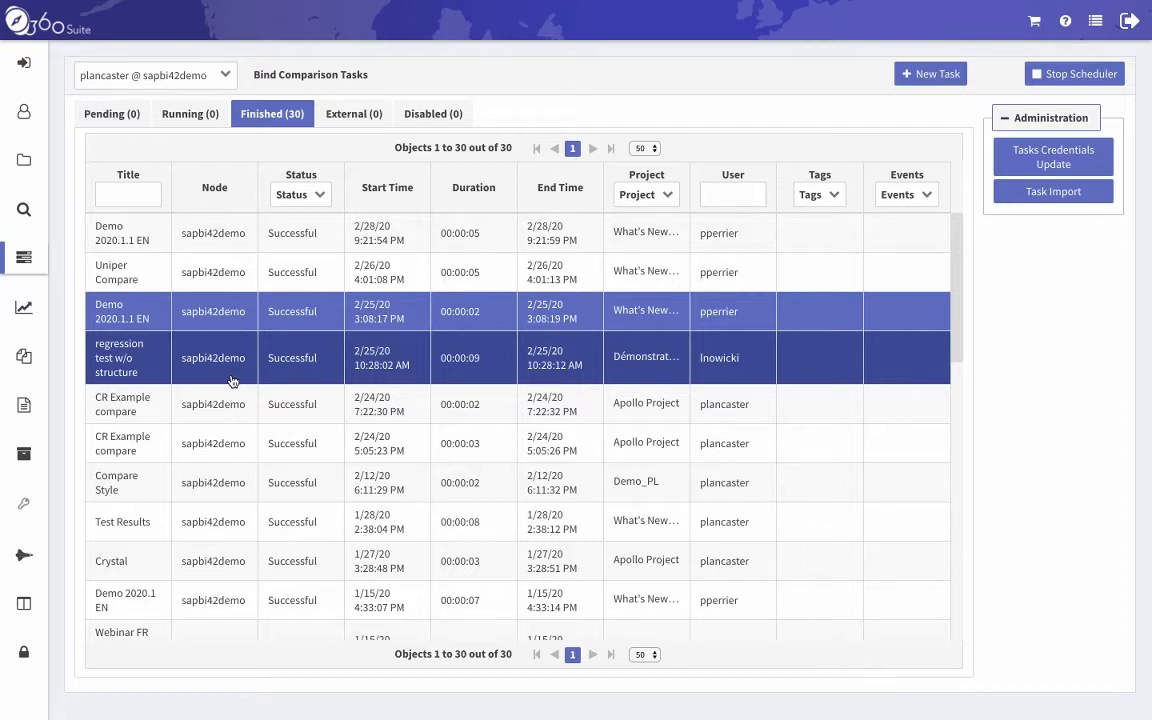
Review the Demo 2020.1.1 EN task's Frequency, Selection, Binding and Comparison settings
double_click(108, 232)
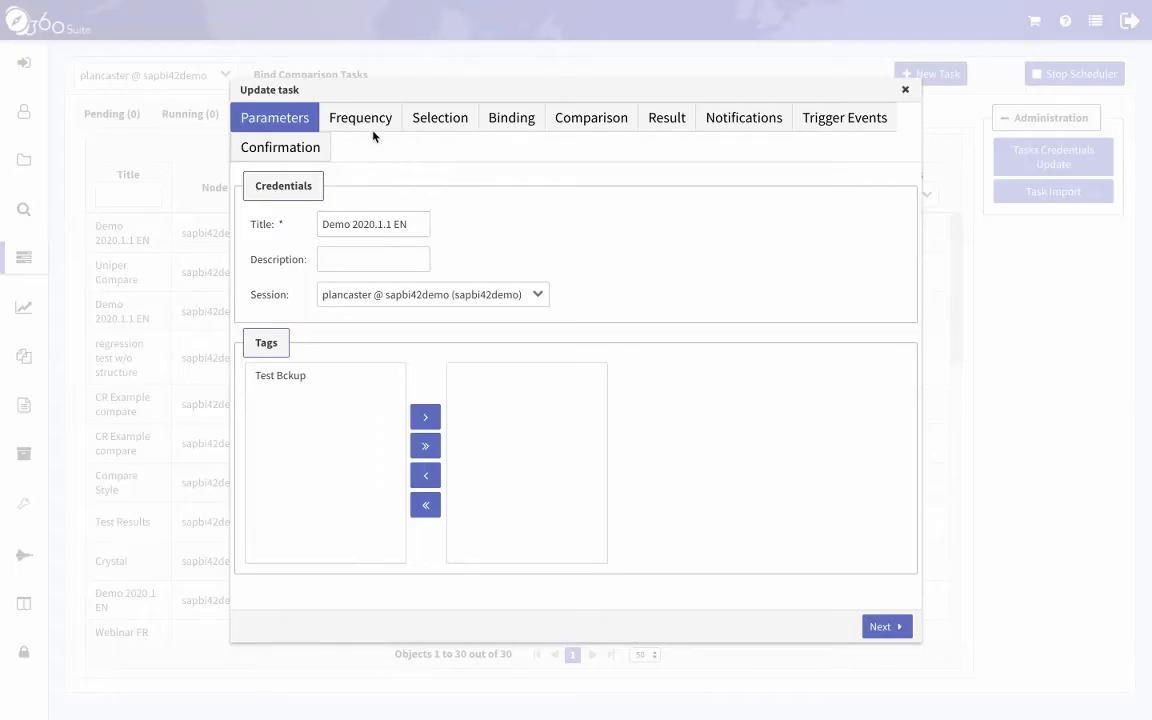
click(360, 116)
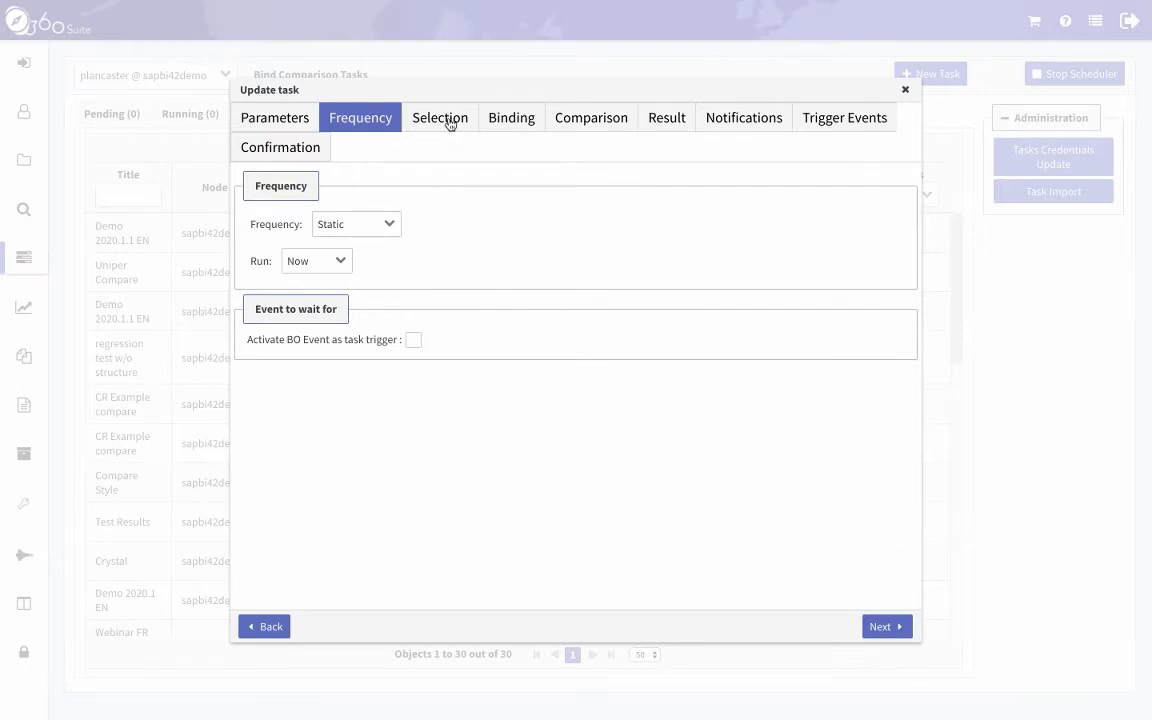
click(440, 116)
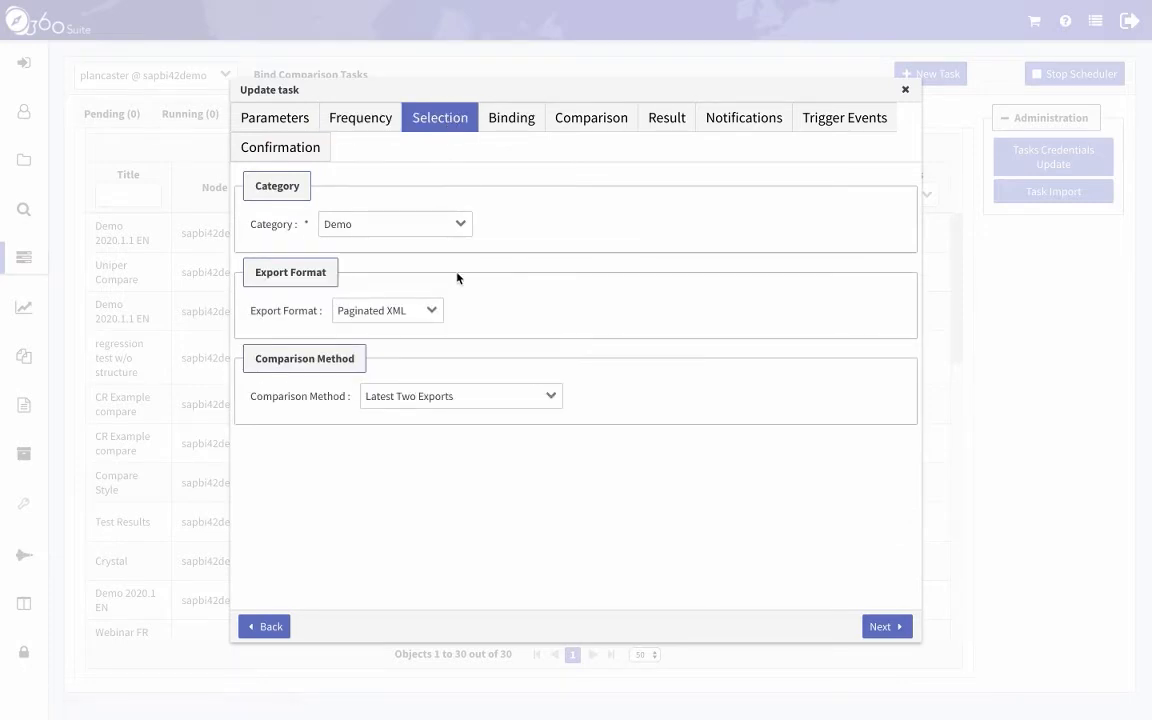
click(512, 116)
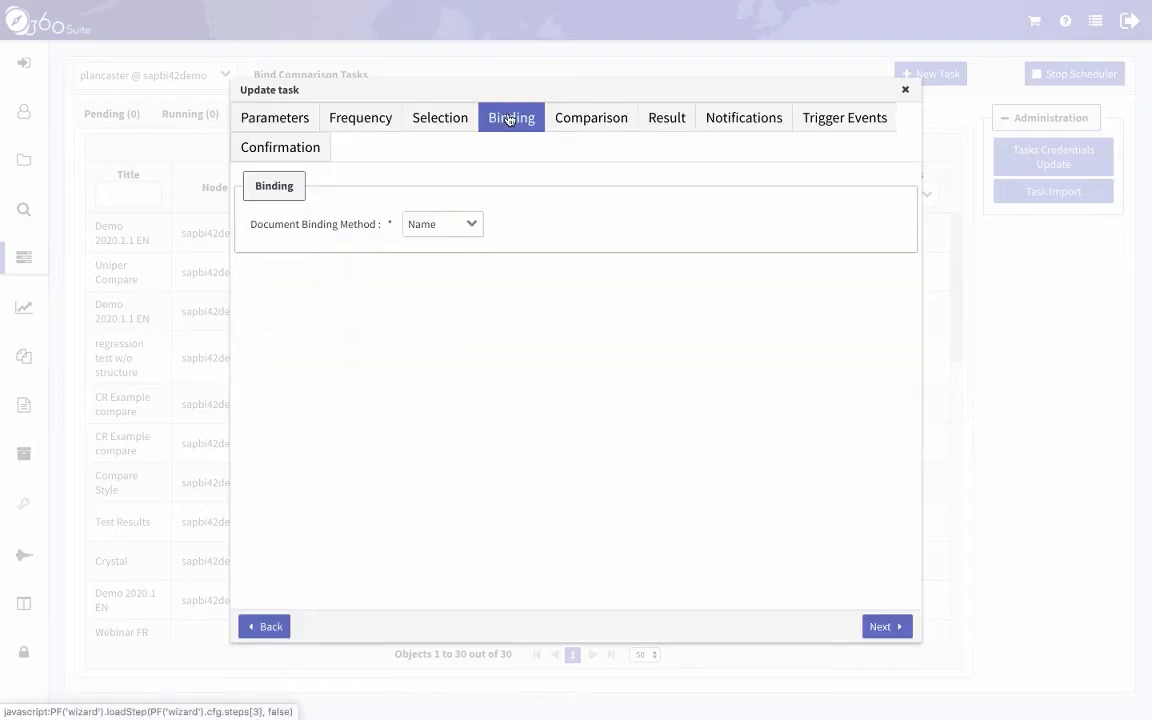
click(590, 116)
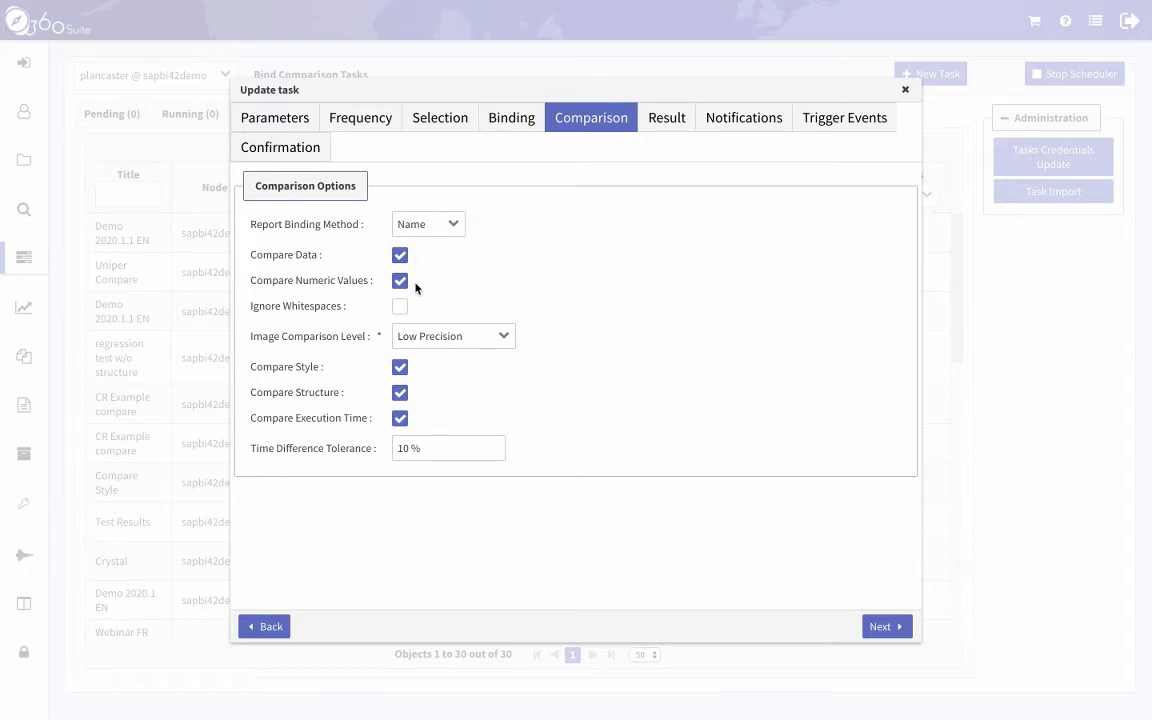
mouse_move(352, 350)
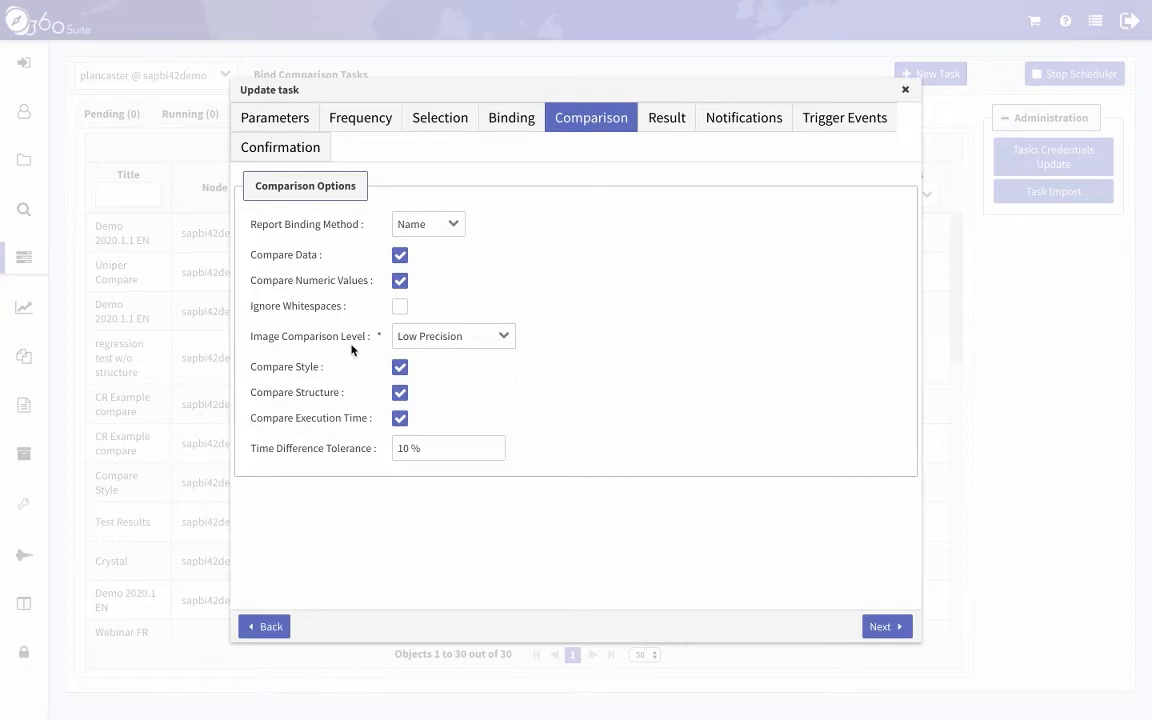
Keep Image Comparison Level at Low Precision, check the options, and close the Update task form
click(454, 336)
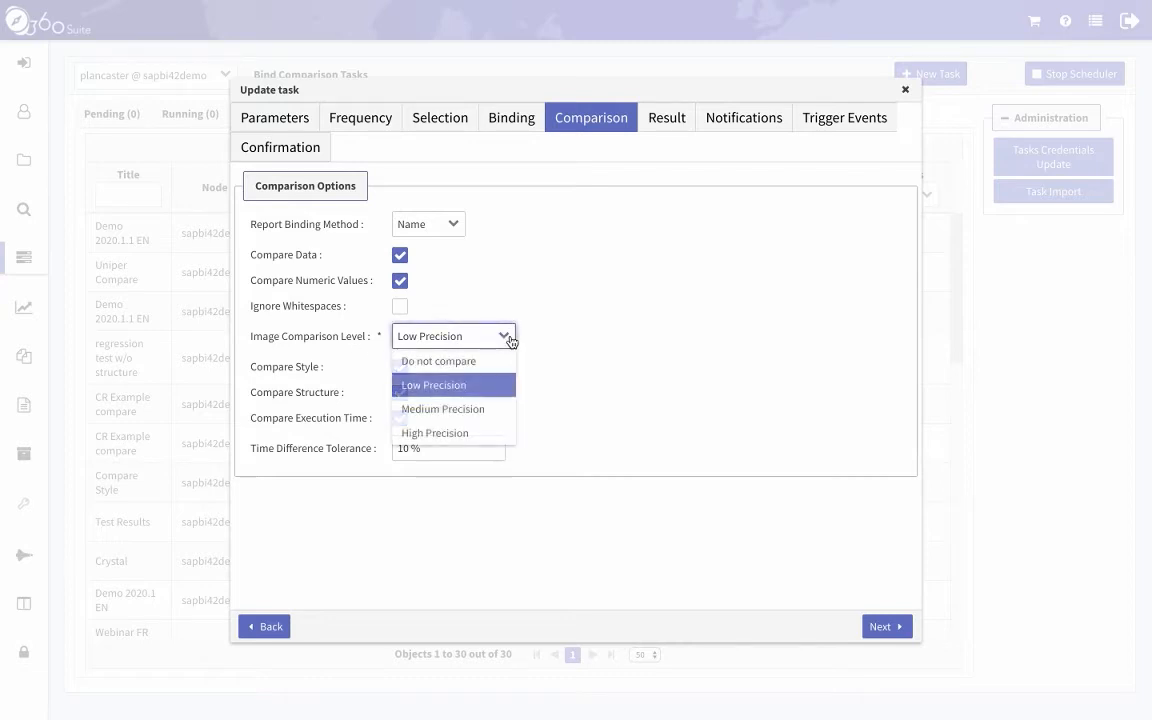
click(432, 384)
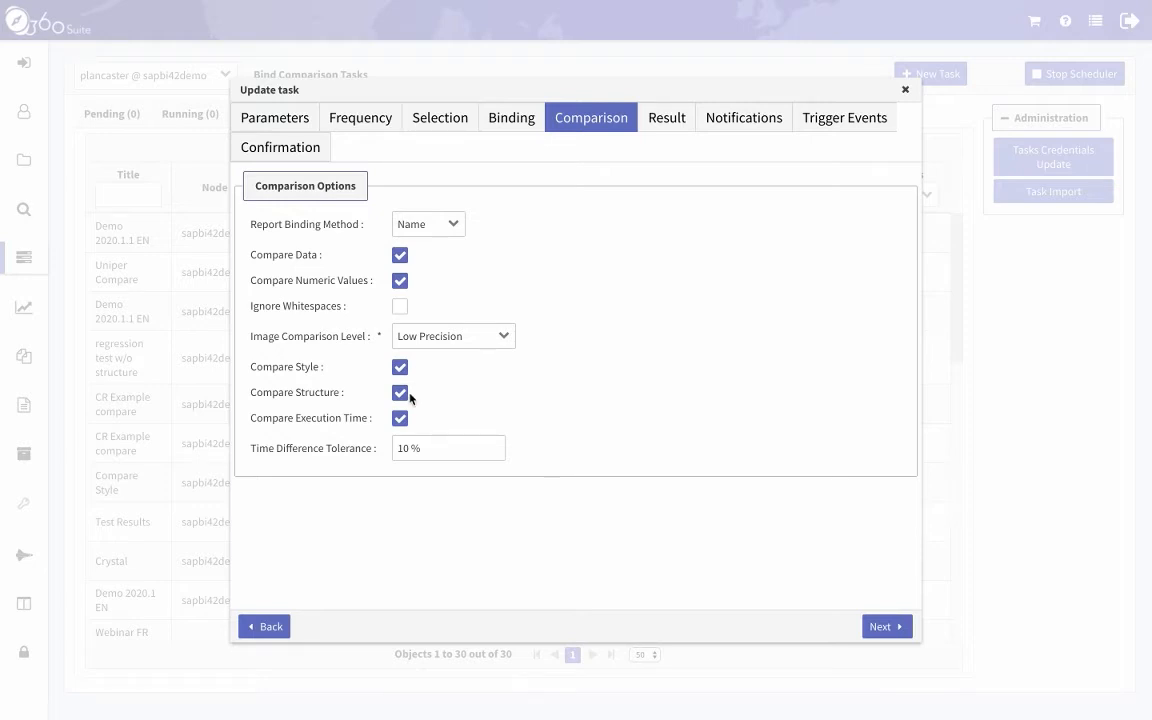
mouse_move(412, 424)
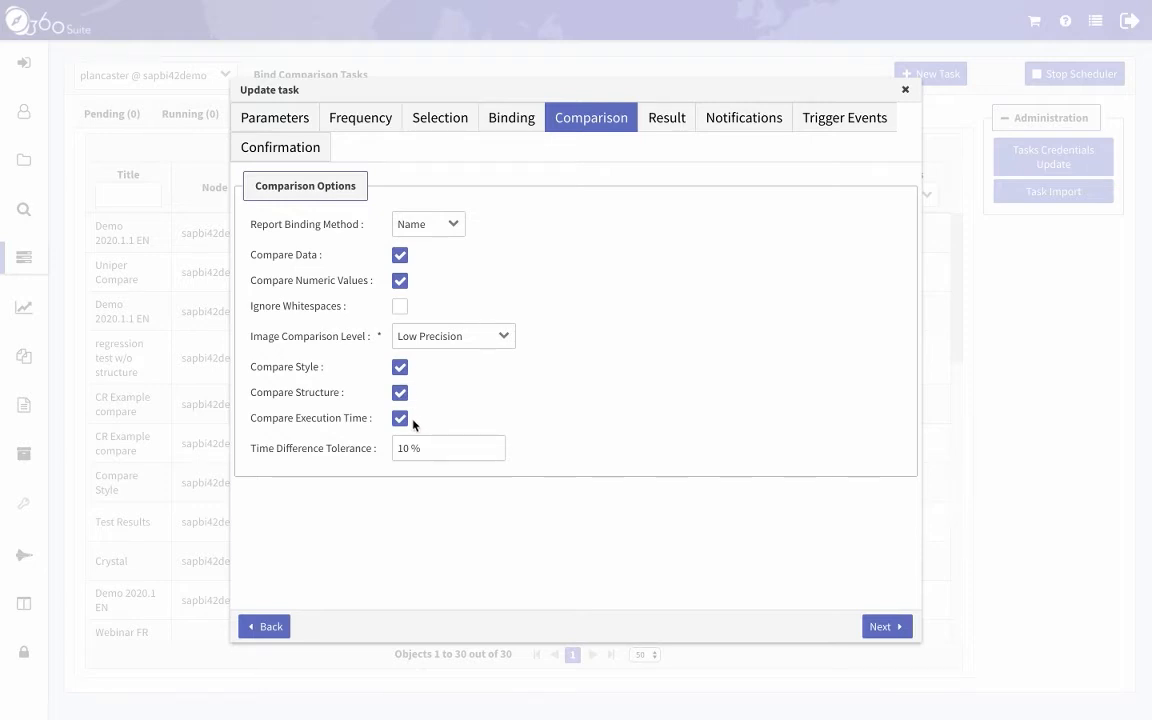
click(448, 448)
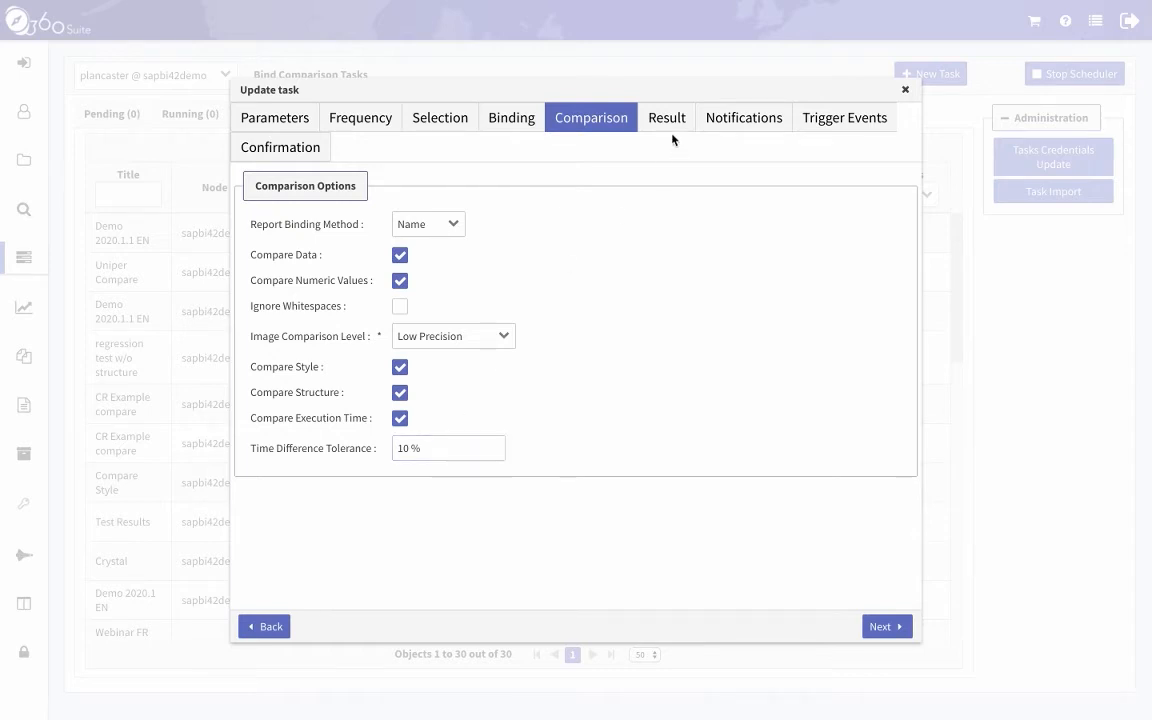
click(666, 116)
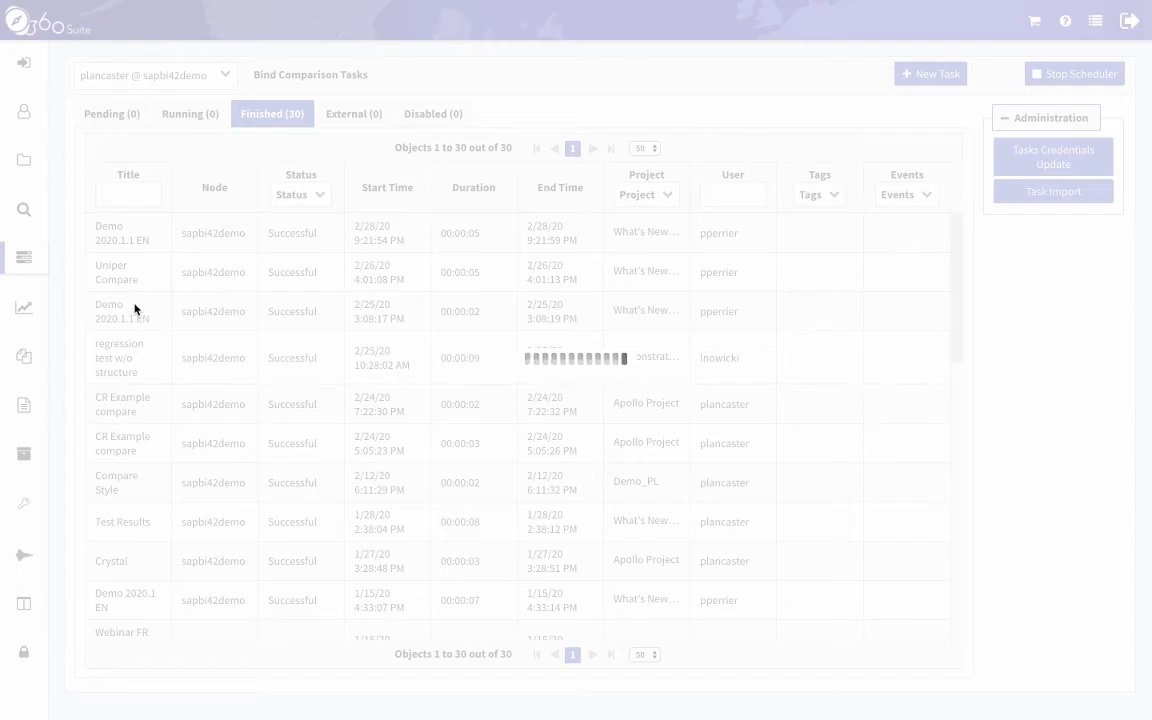
Open the Demo 2020.1.1 EN results side by side and hide the export details panel
right_click(136, 310)
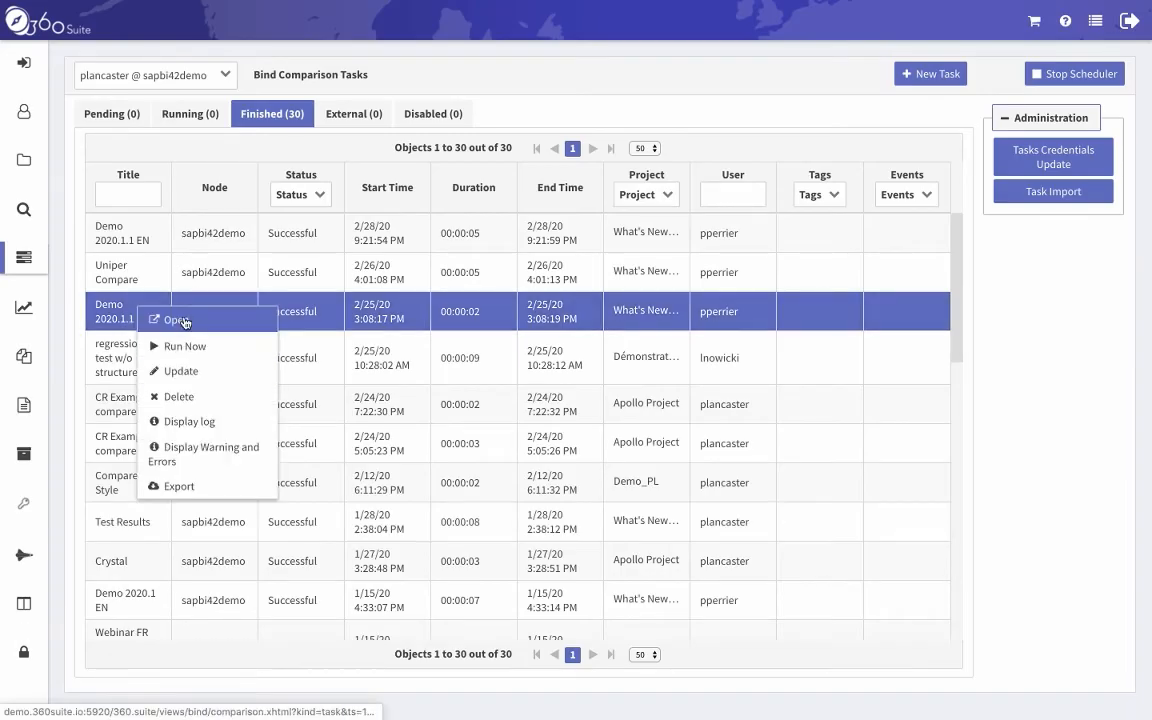
click(176, 320)
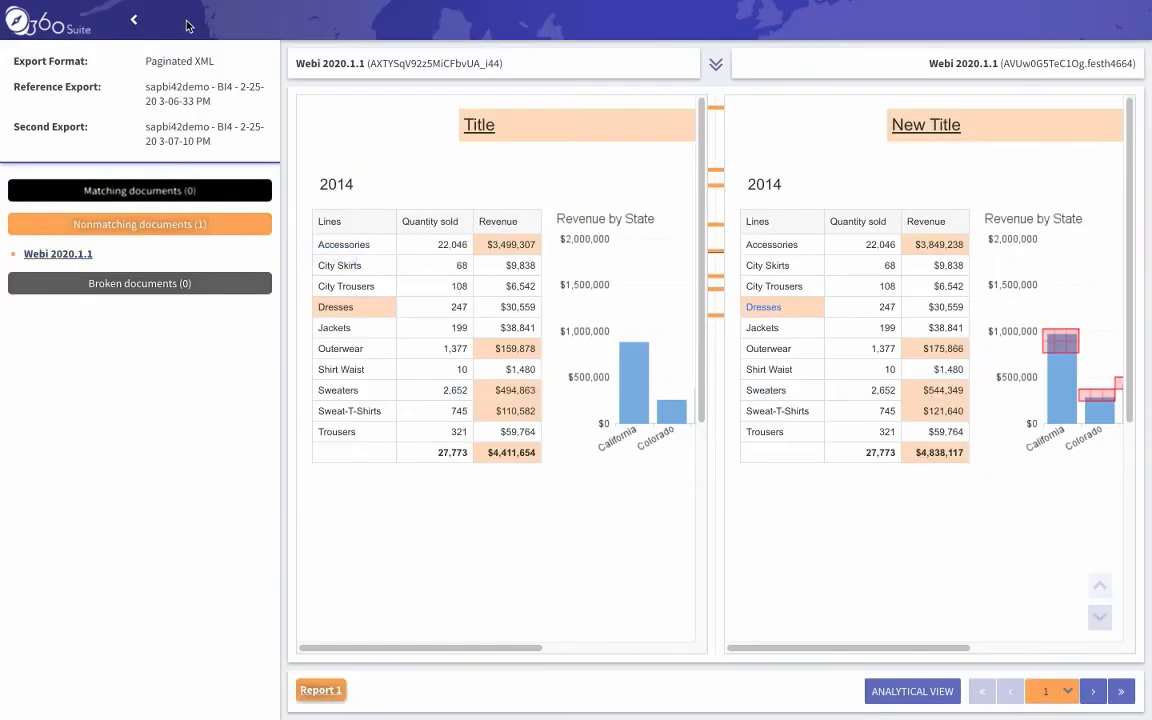
click(132, 20)
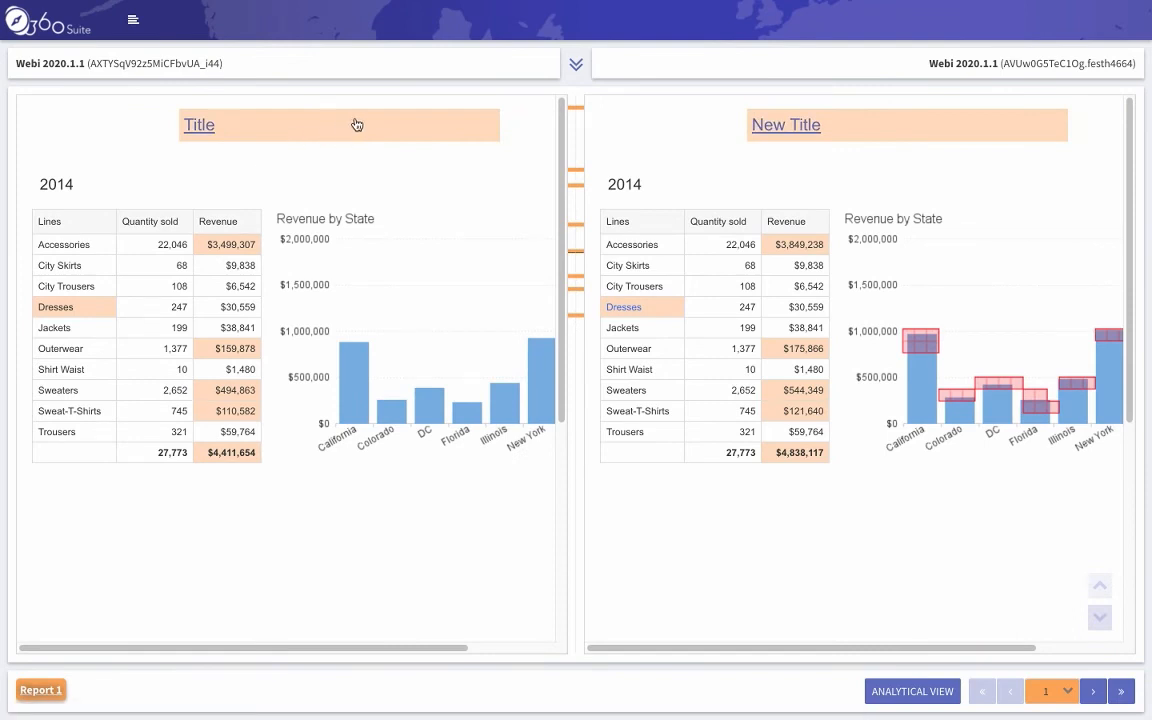
mouse_move(236, 132)
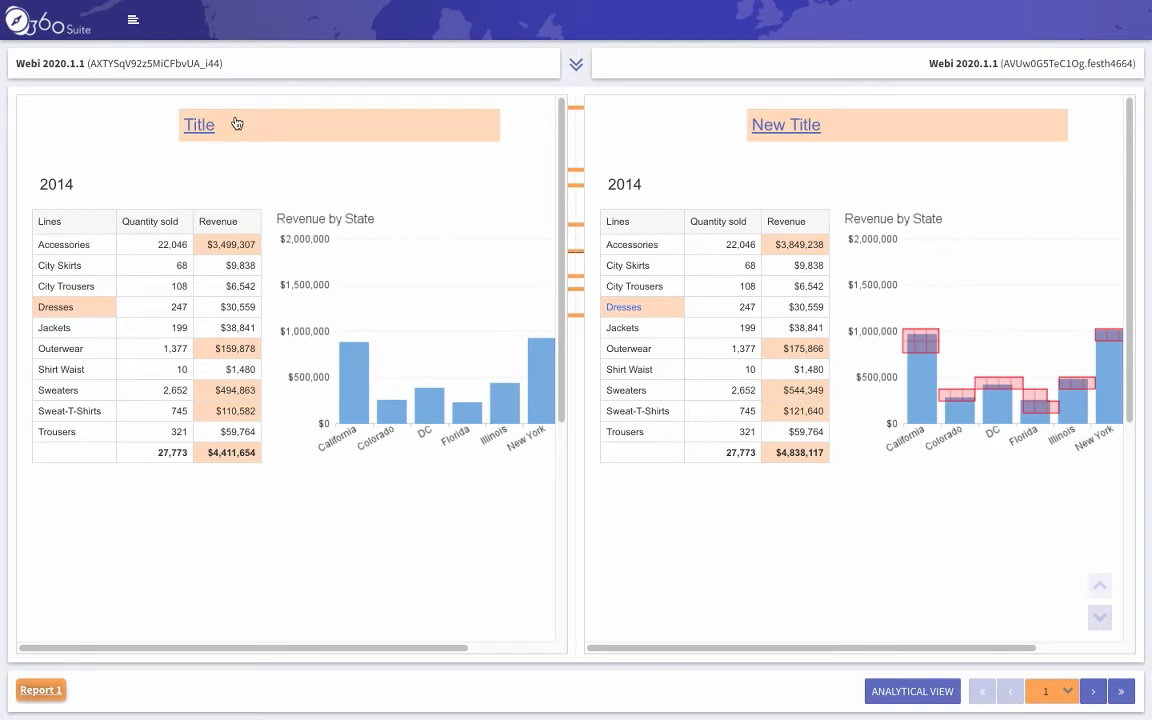
mouse_move(880, 132)
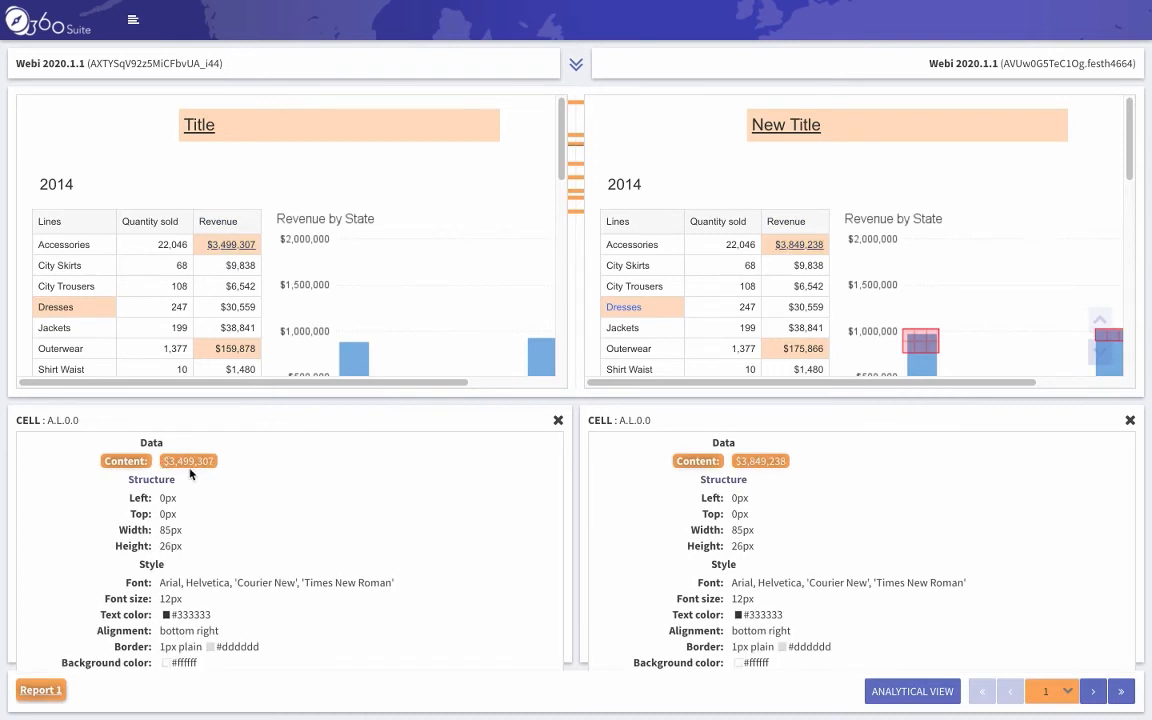
mouse_move(204, 480)
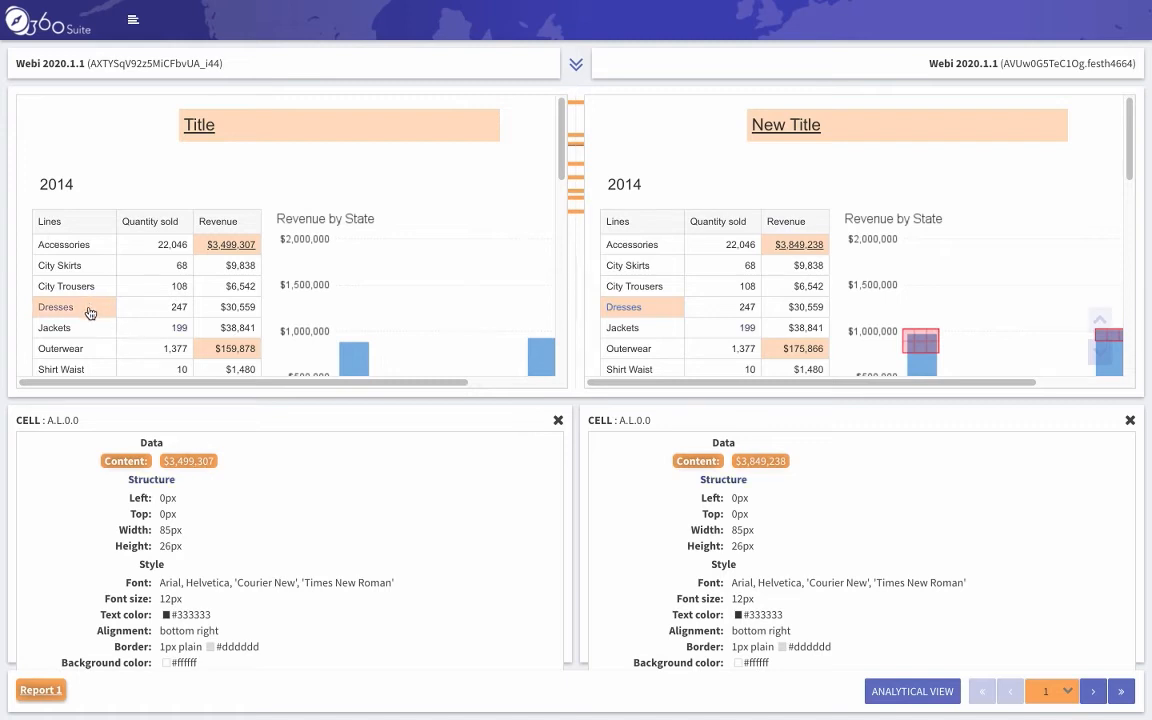
Inspect the Dresses row cell details contrasting revenue values in both versions
click(56, 308)
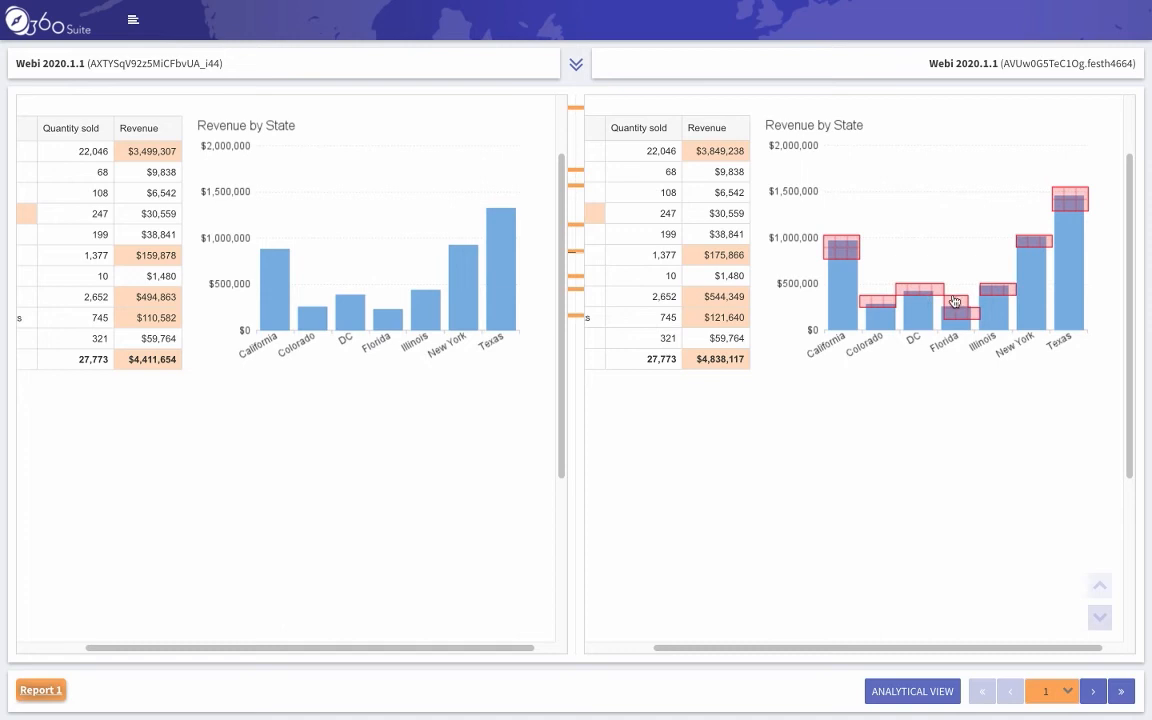
mouse_move(958, 308)
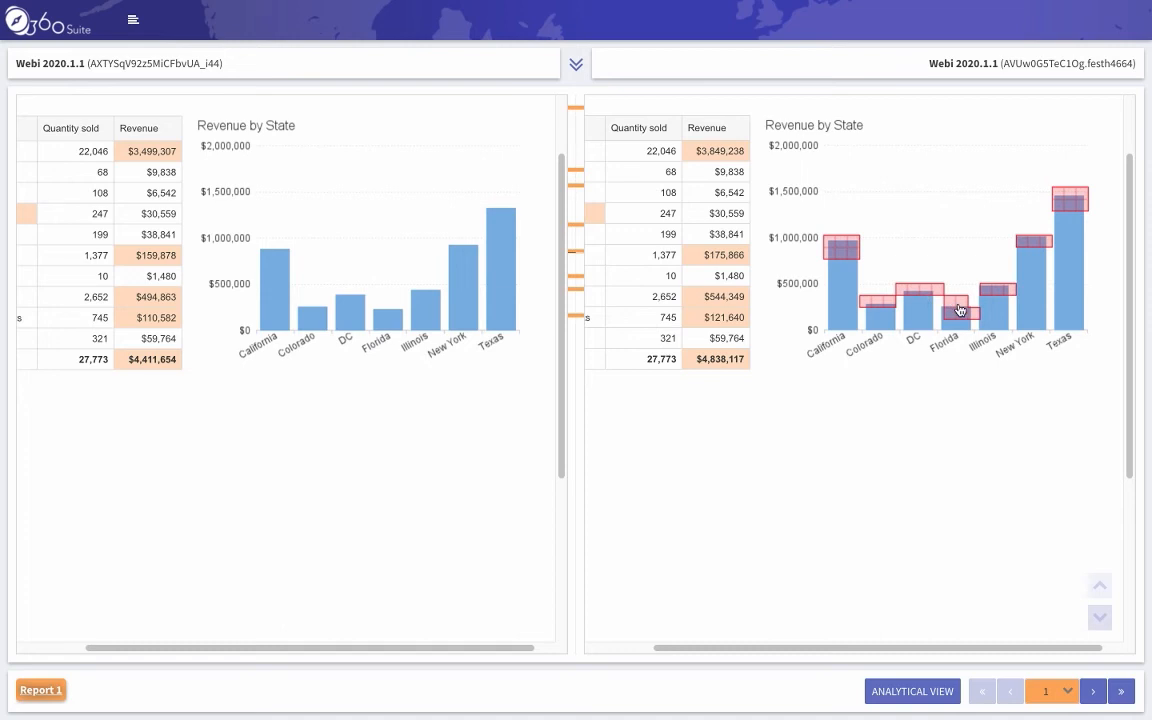
mouse_move(1088, 204)
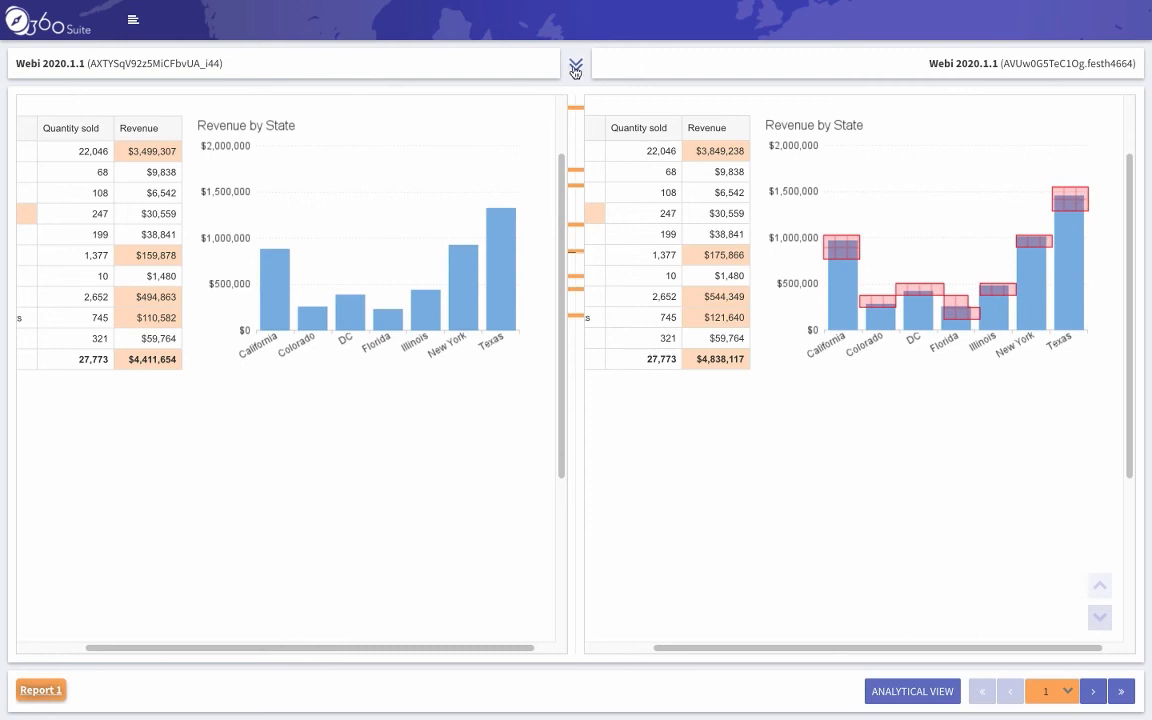
Expand the execution time and prompts panel for both Webi 2020.1.1 exports
click(576, 62)
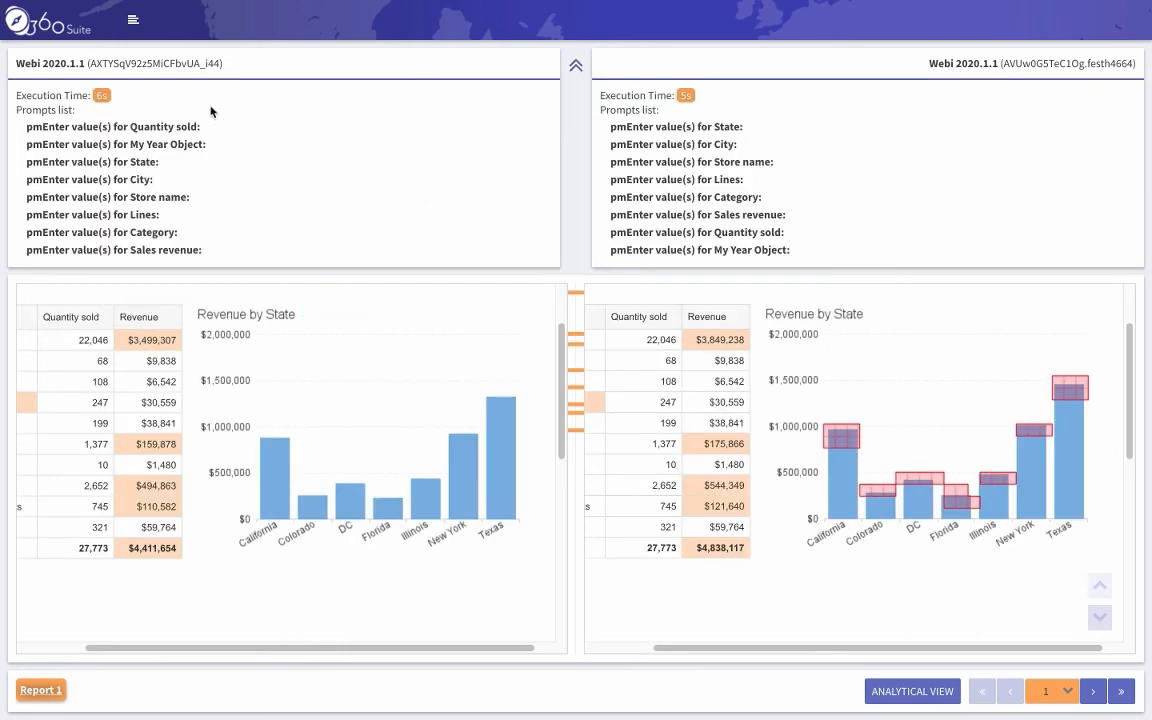
mouse_move(112, 104)
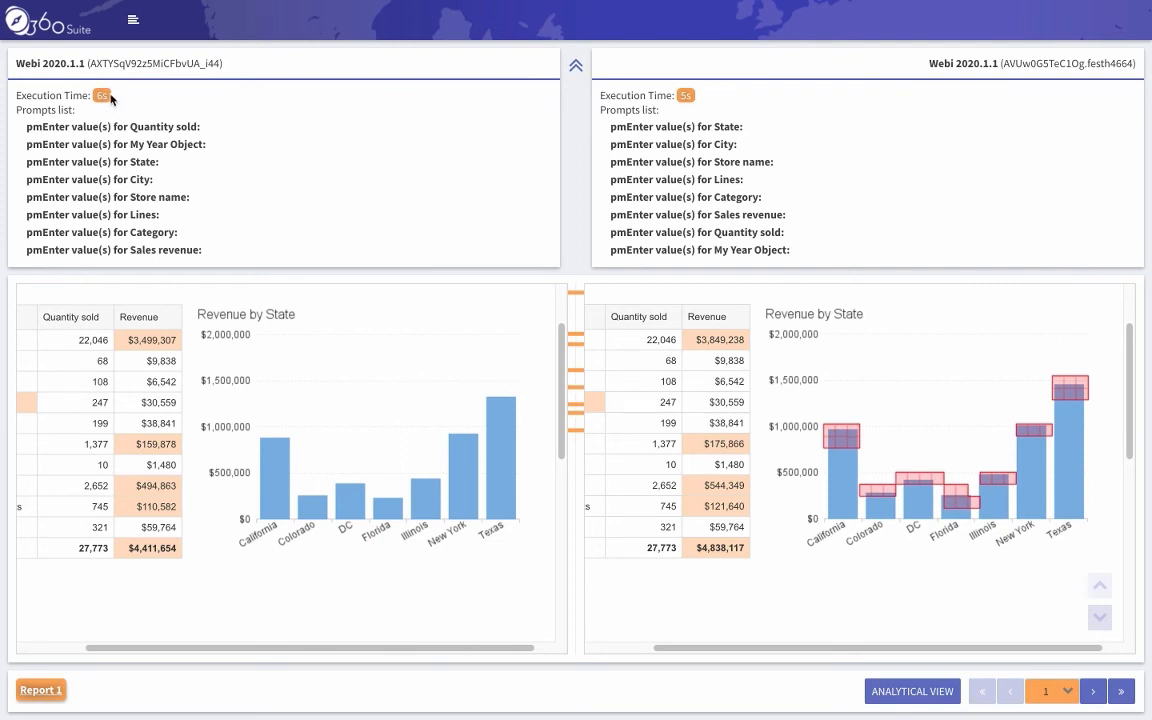
mouse_move(704, 100)
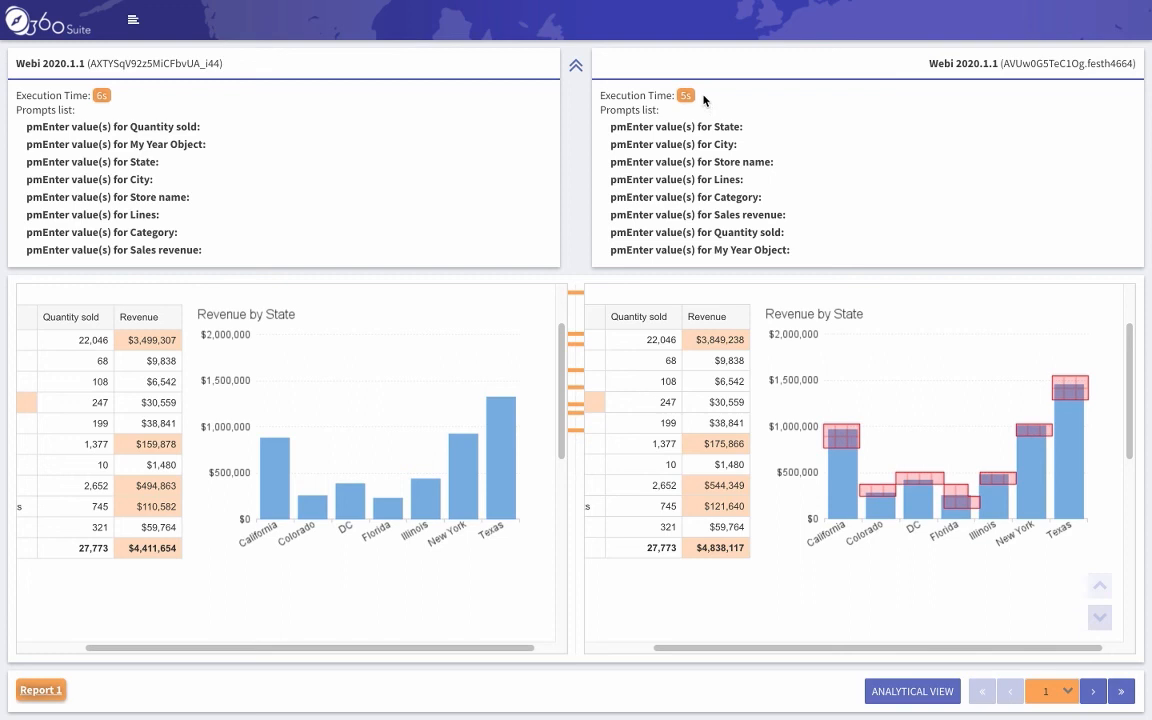
mouse_move(1022, 696)
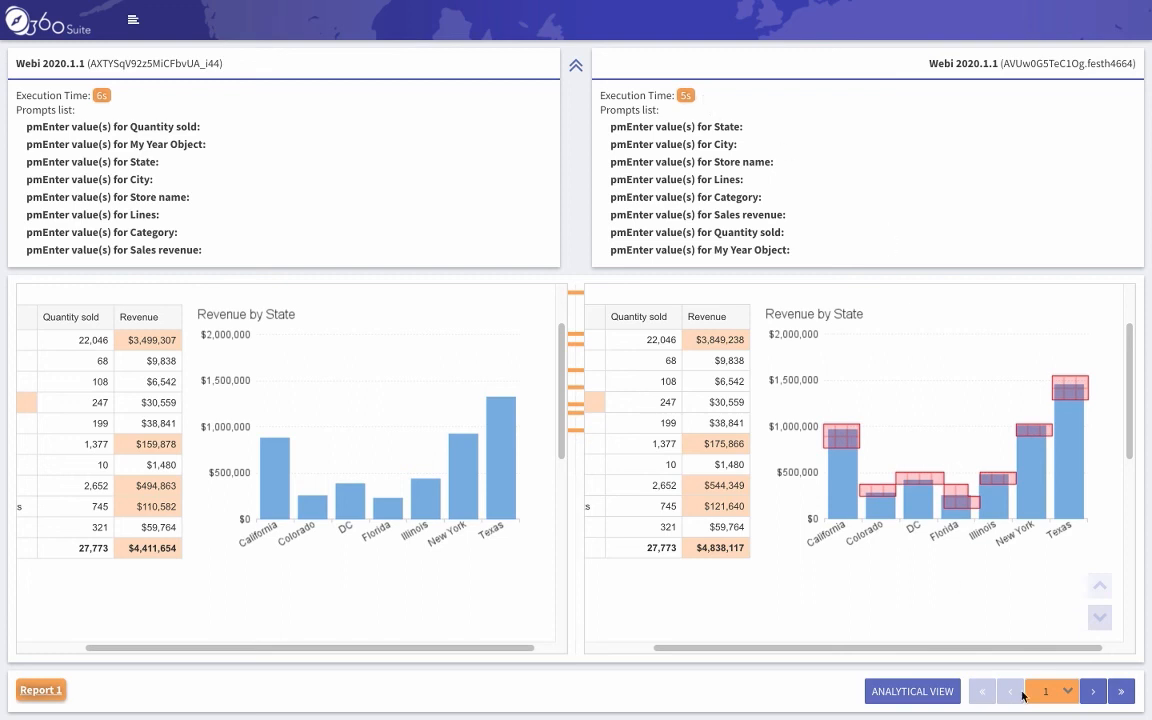